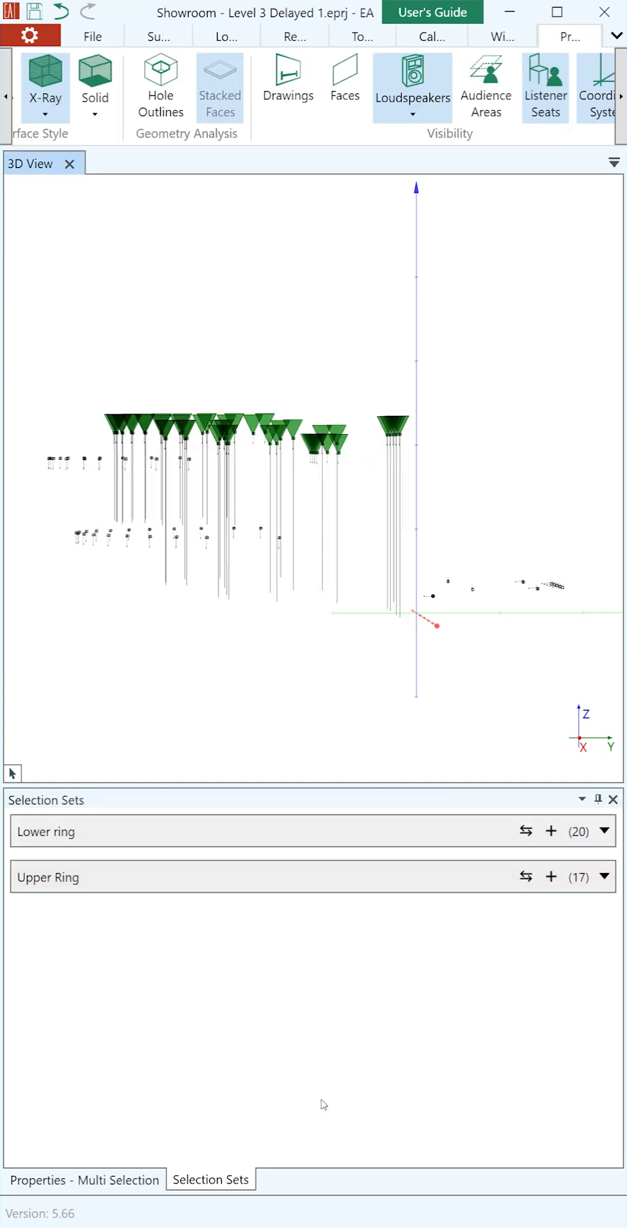
Store the ceiling faces and stage loudspeakers as Ceiling and Stage selection sets.
click(361, 36)
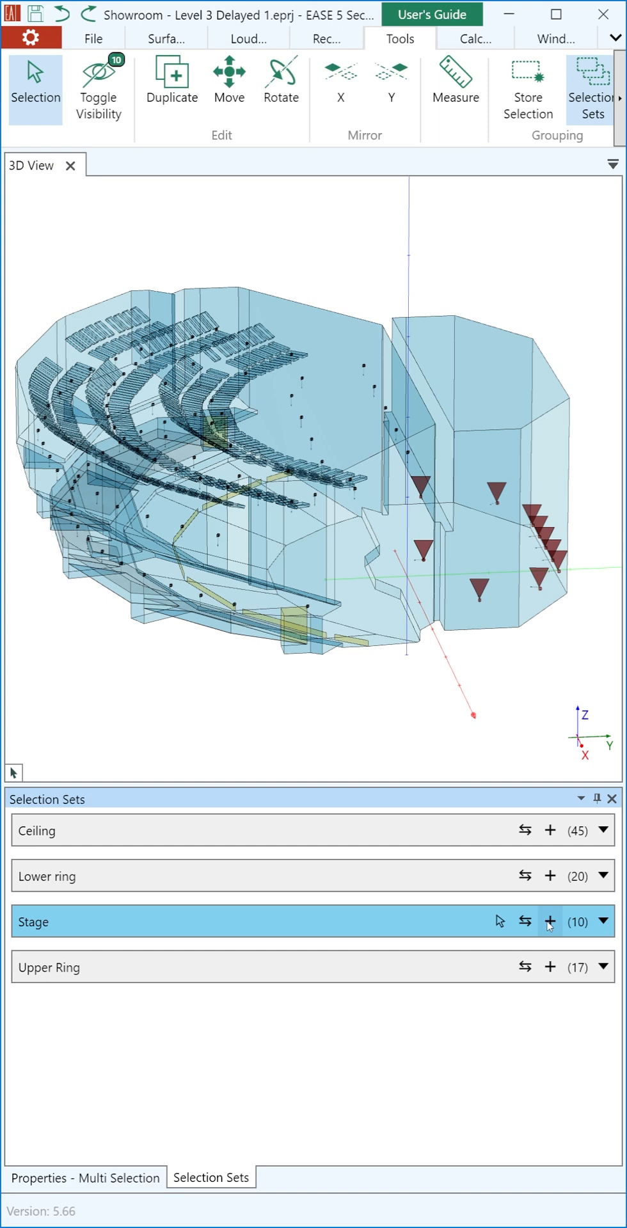
Select the Stage set's 10 loudspeakers and swap in a replacement loudspeaker model.
click(227, 80)
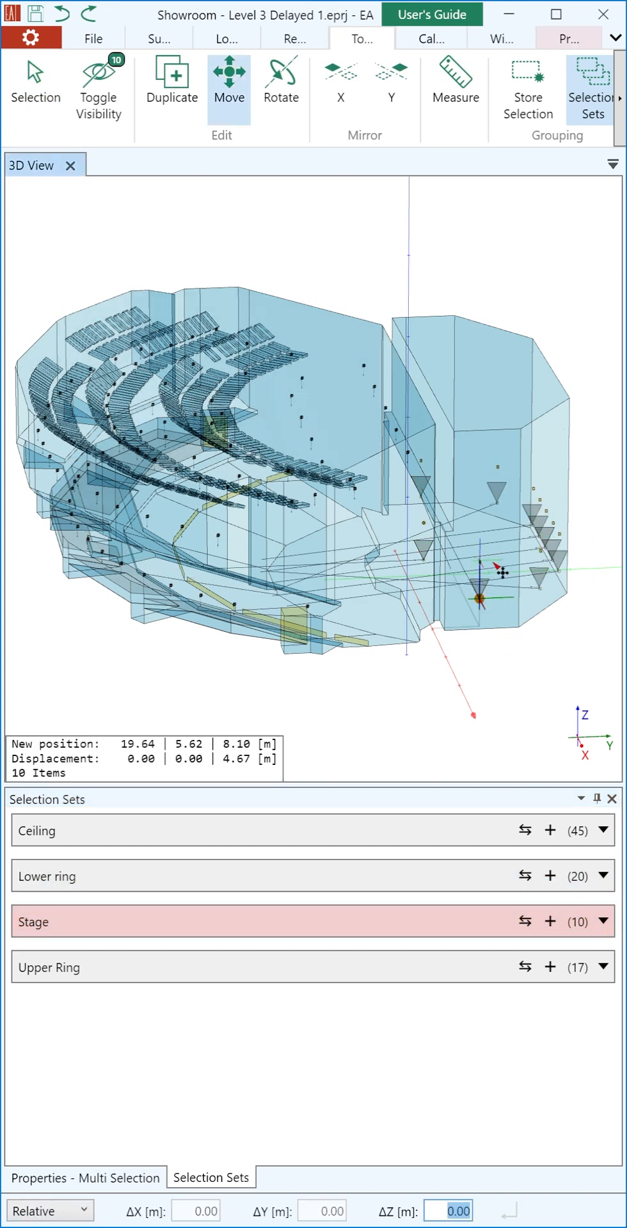
click(226, 38)
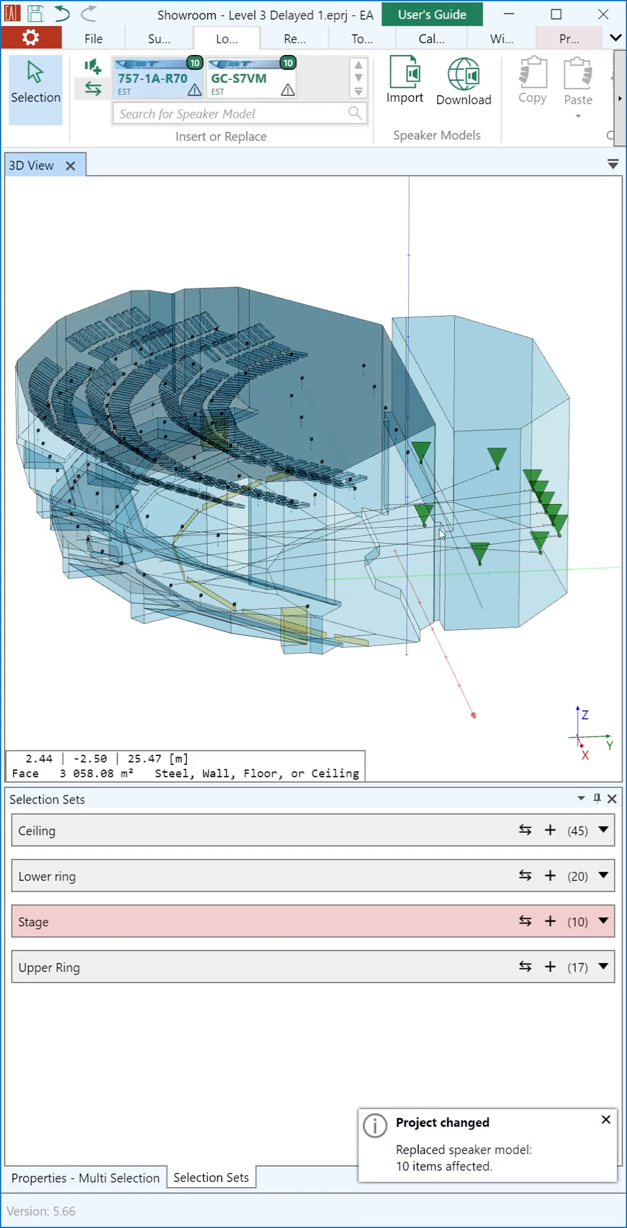
click(565, 38)
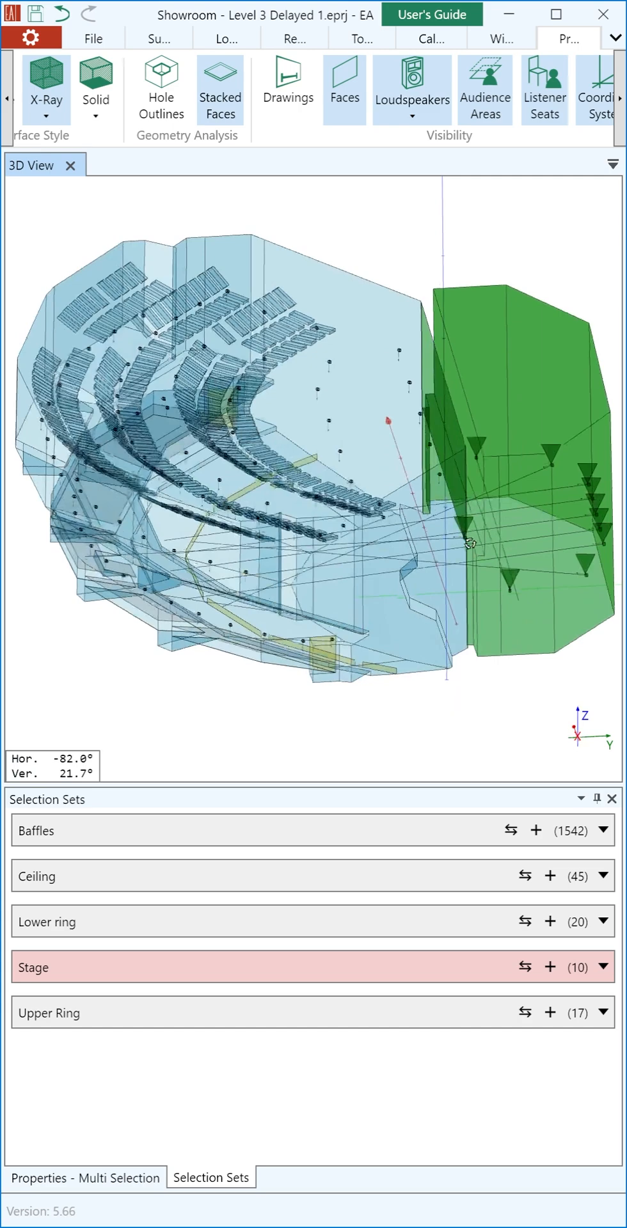
Store 17 stage faces and 10 stage loudspeakers as 'Full stage area' and list its faces.
click(361, 39)
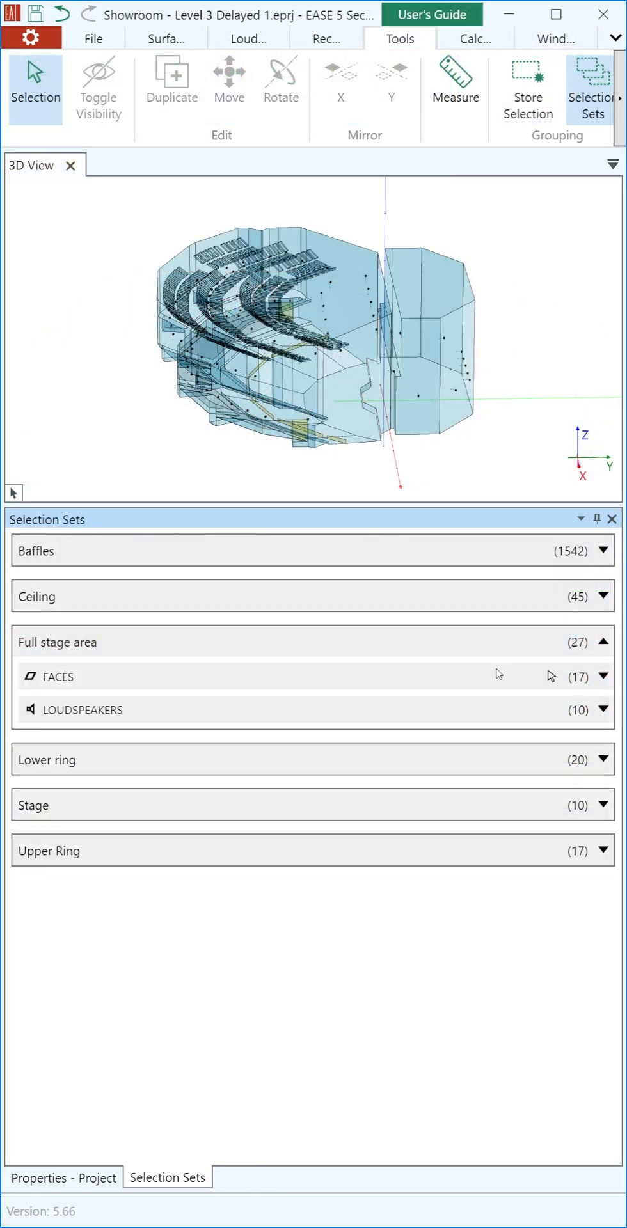
click(55, 677)
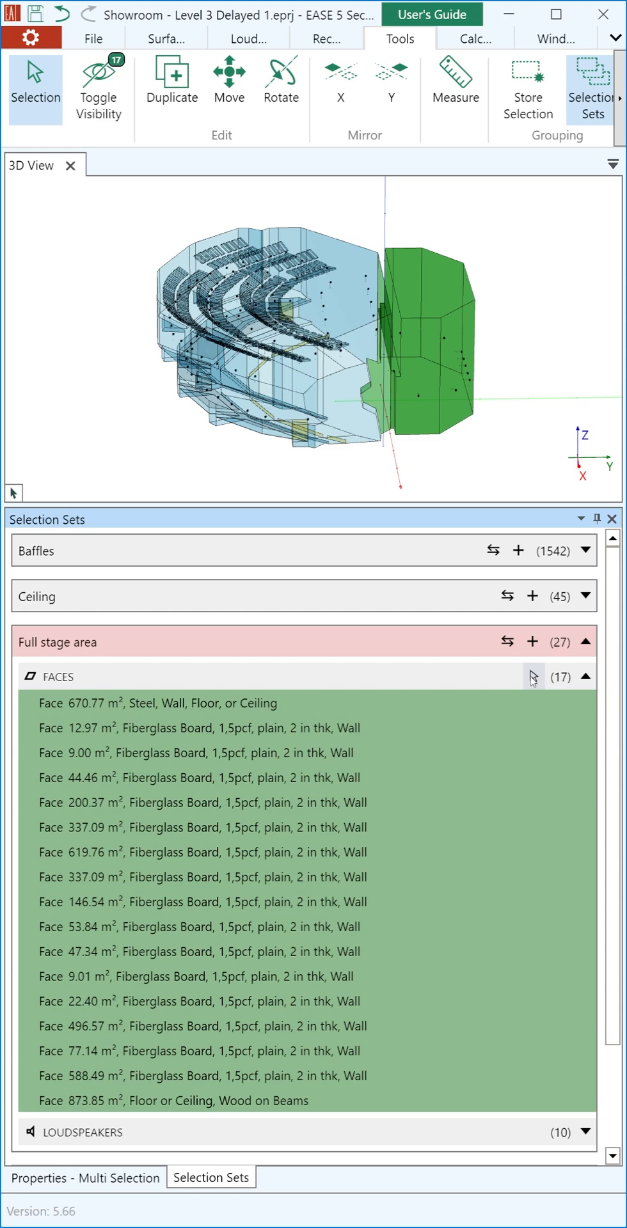